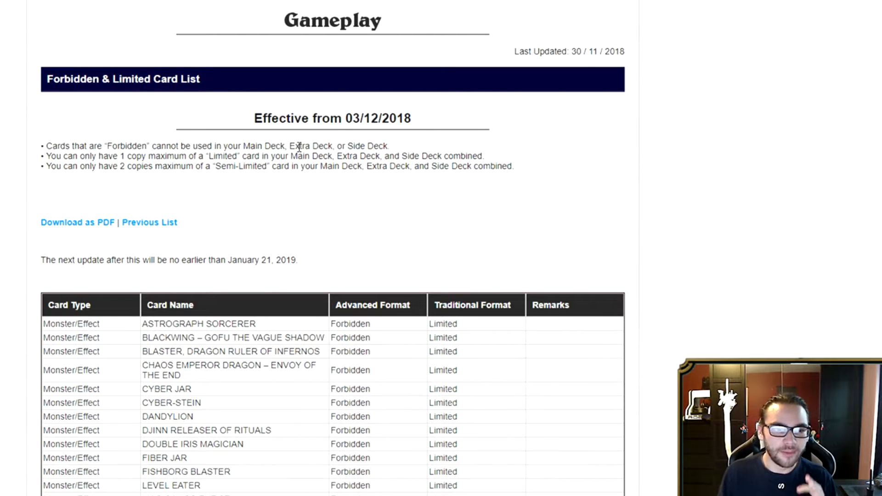
pyautogui.moveTo(744, 238)
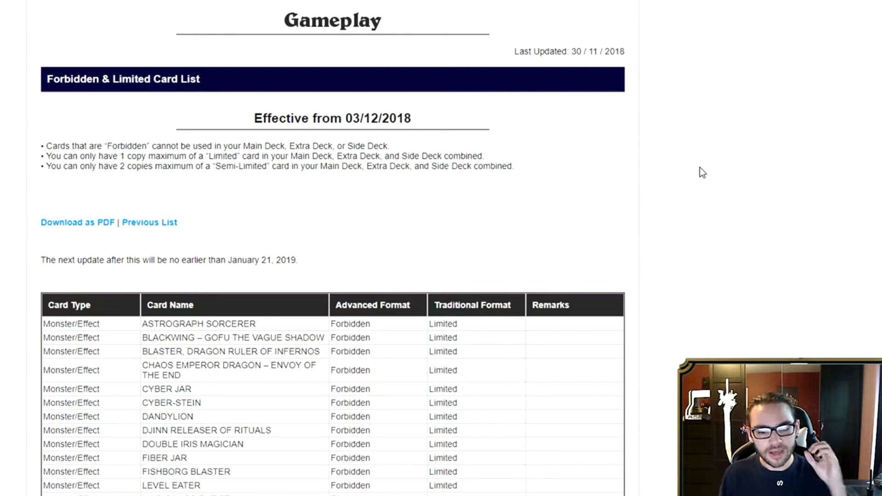
pyautogui.scroll(-3)
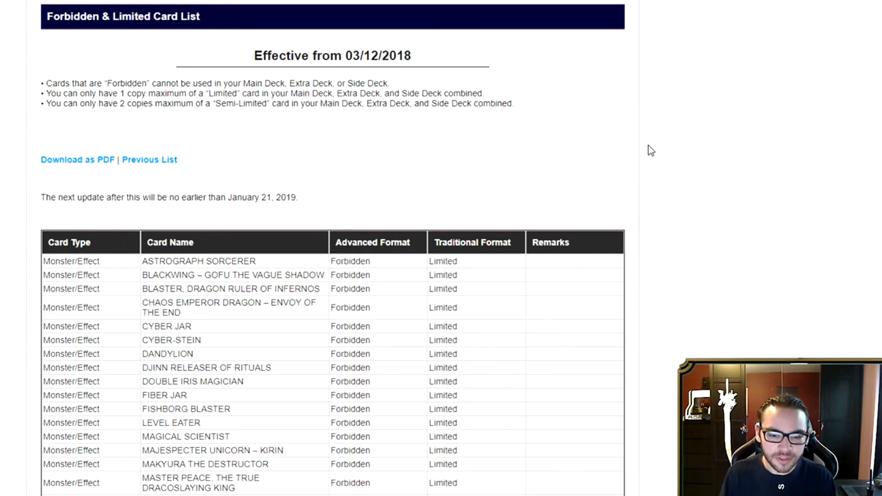
pyautogui.scroll(-3)
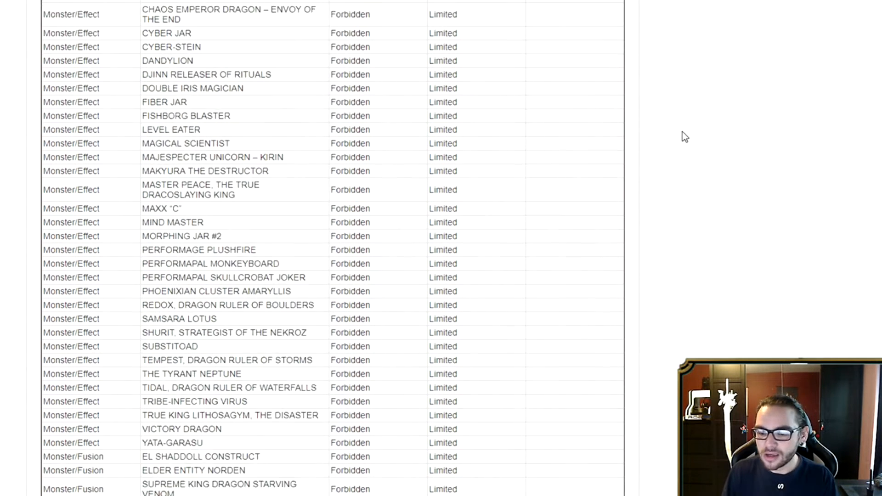
pyautogui.scroll(-3)
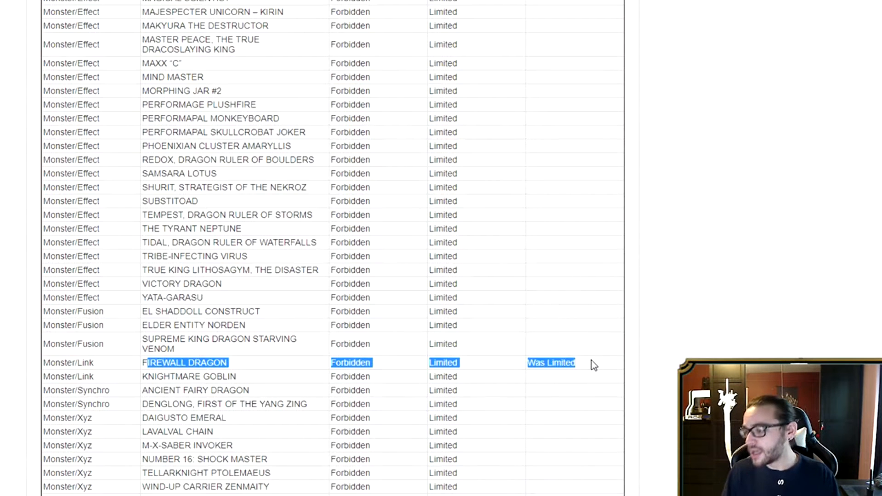
pyautogui.moveTo(588, 367)
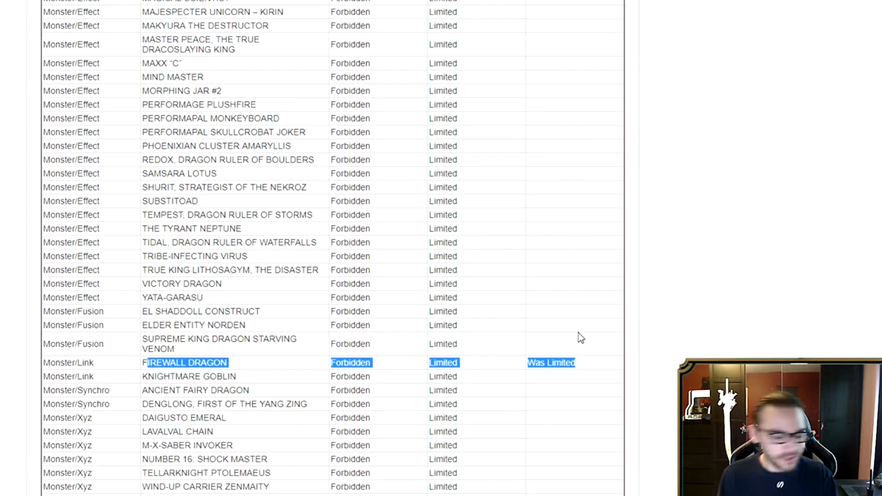
pyautogui.moveTo(570, 285)
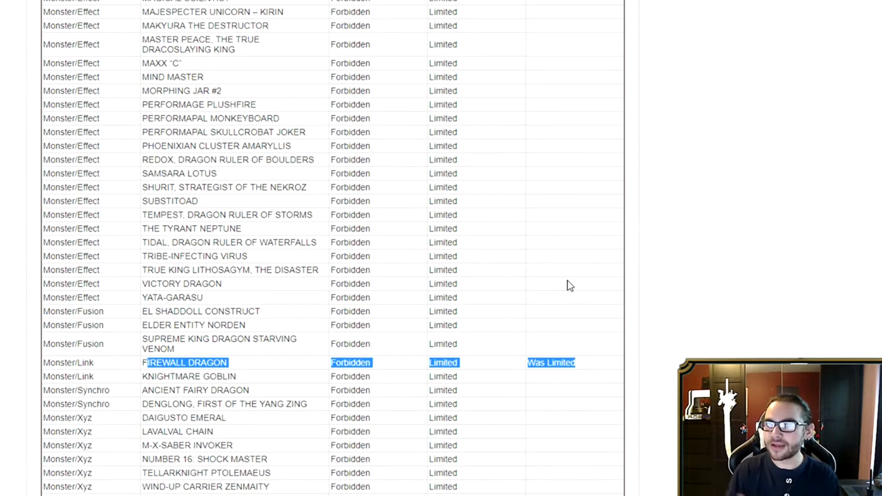
pyautogui.moveTo(557, 259)
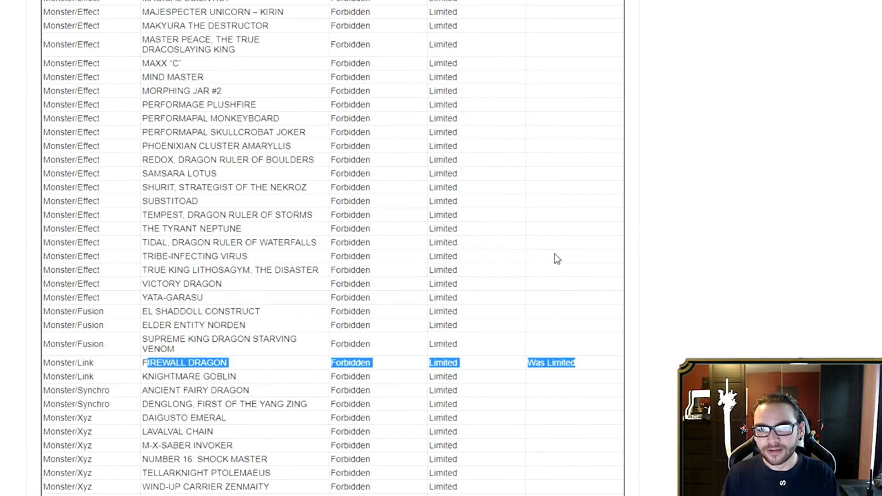
pyautogui.moveTo(553, 277)
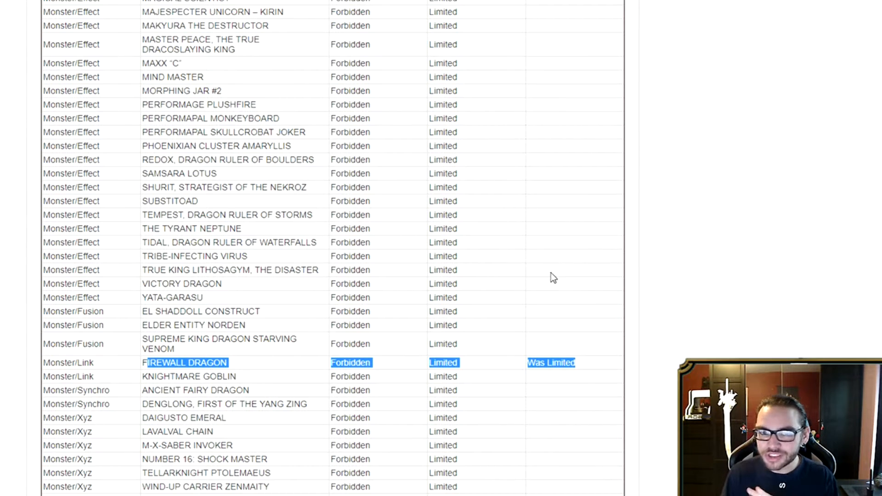
pyautogui.moveTo(524, 280)
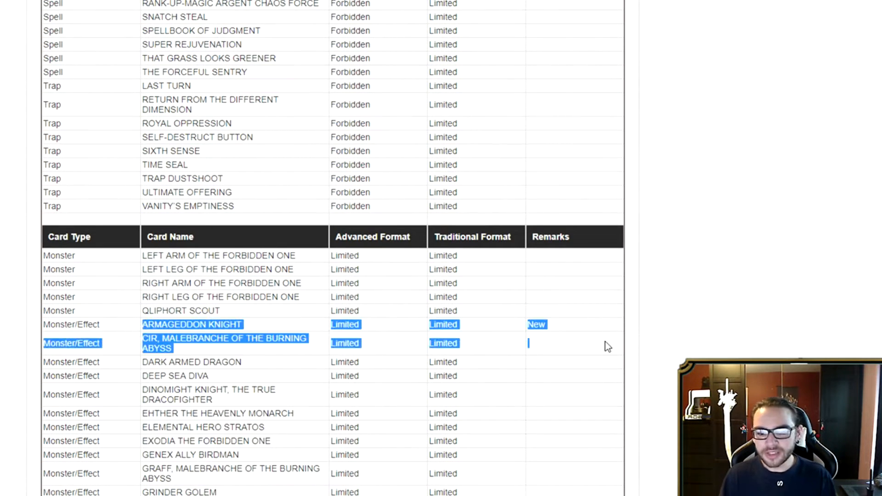
pyautogui.scroll(-3)
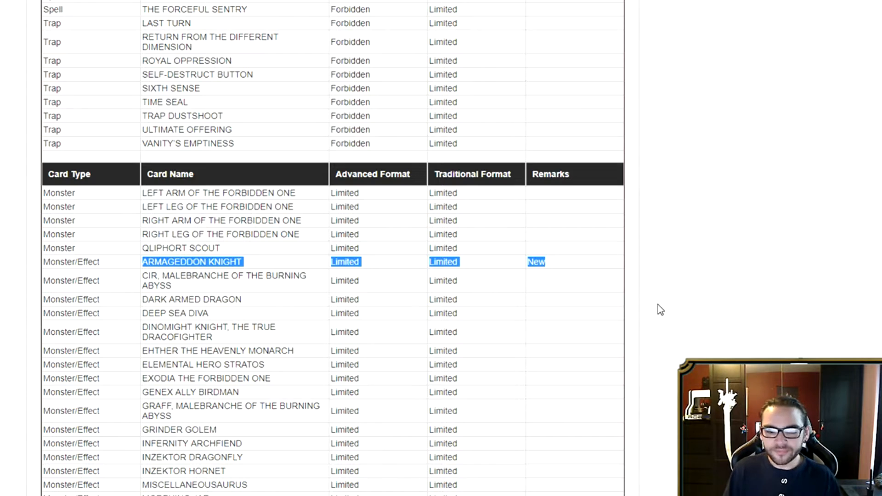
pyautogui.scroll(-3)
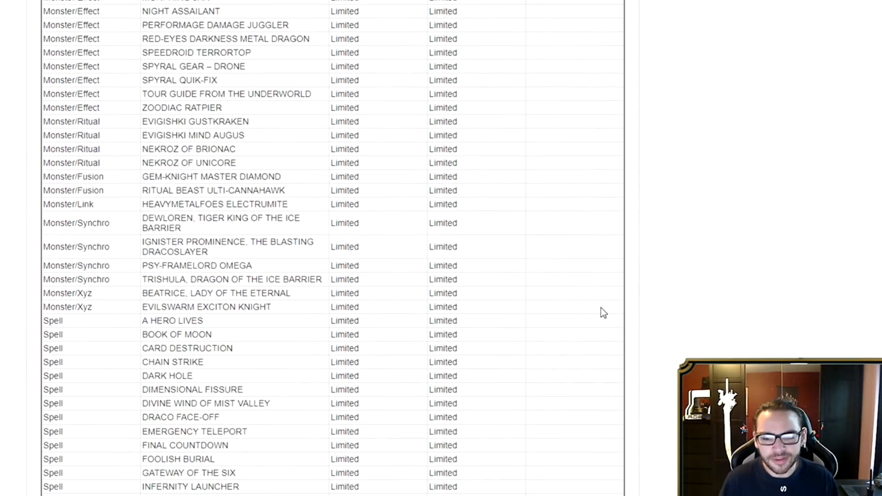
pyautogui.scroll(-3)
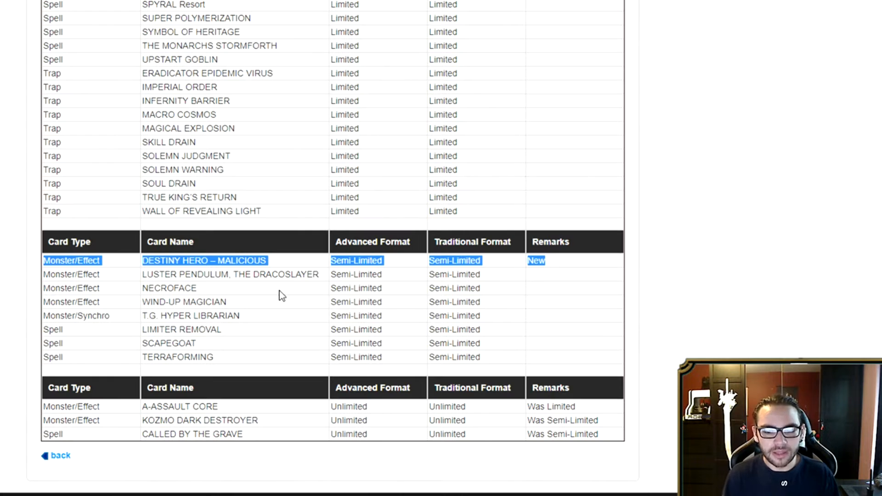
pyautogui.scroll(-3)
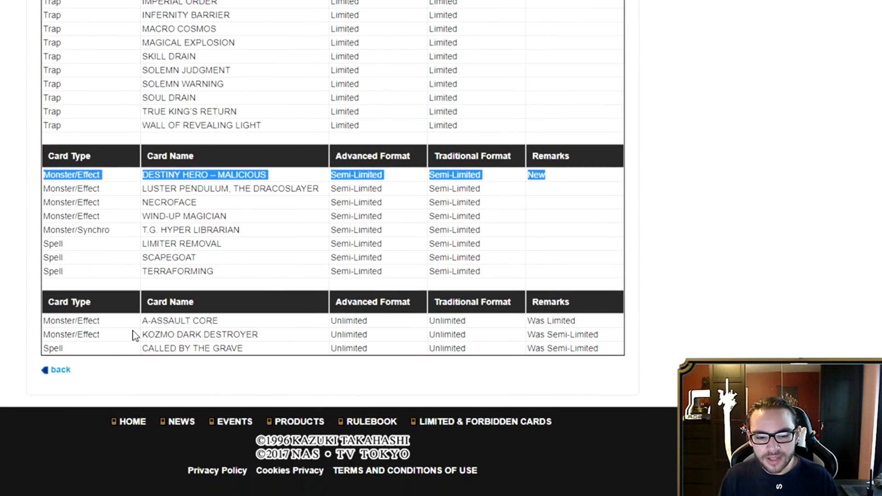
pyautogui.moveTo(171, 294)
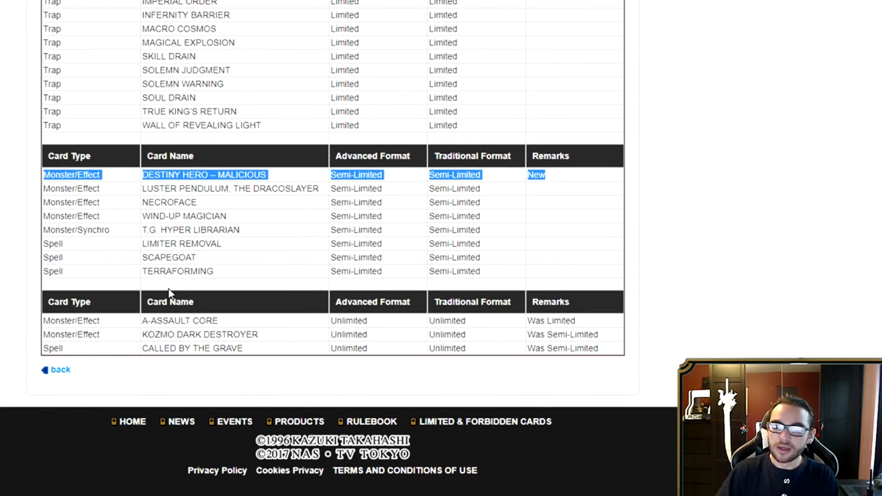